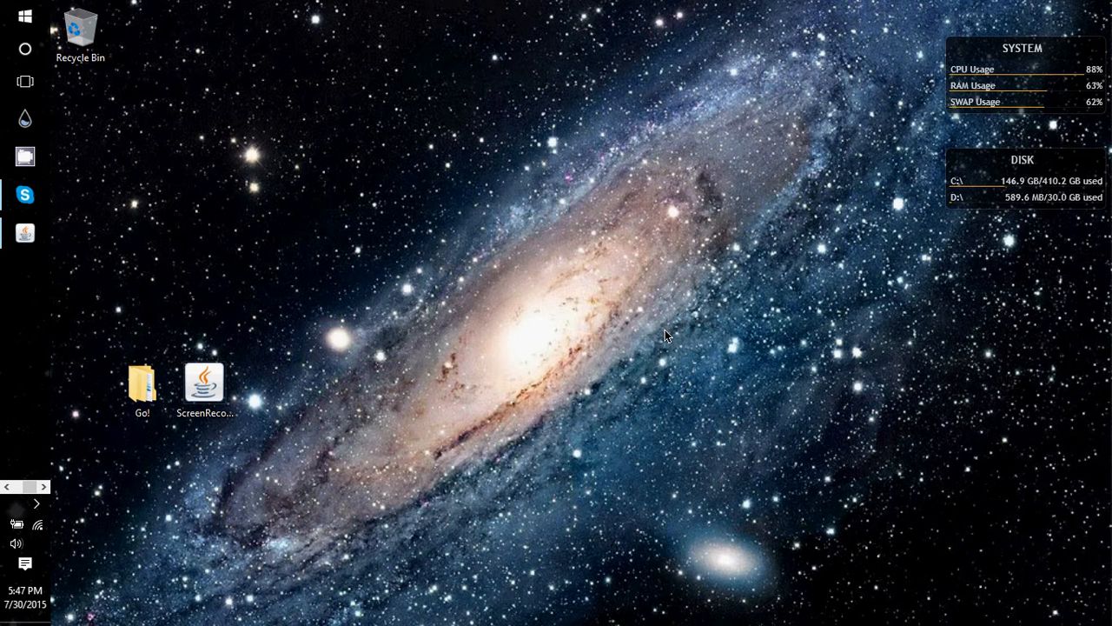
pyautogui.moveTo(653, 316)
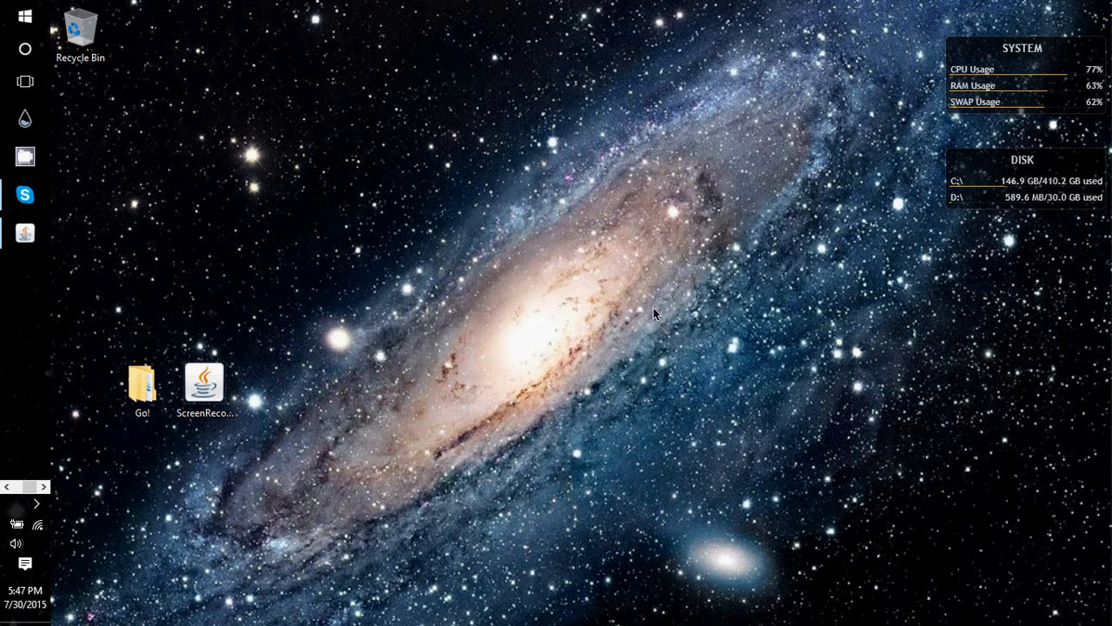
pyautogui.moveTo(76, 252)
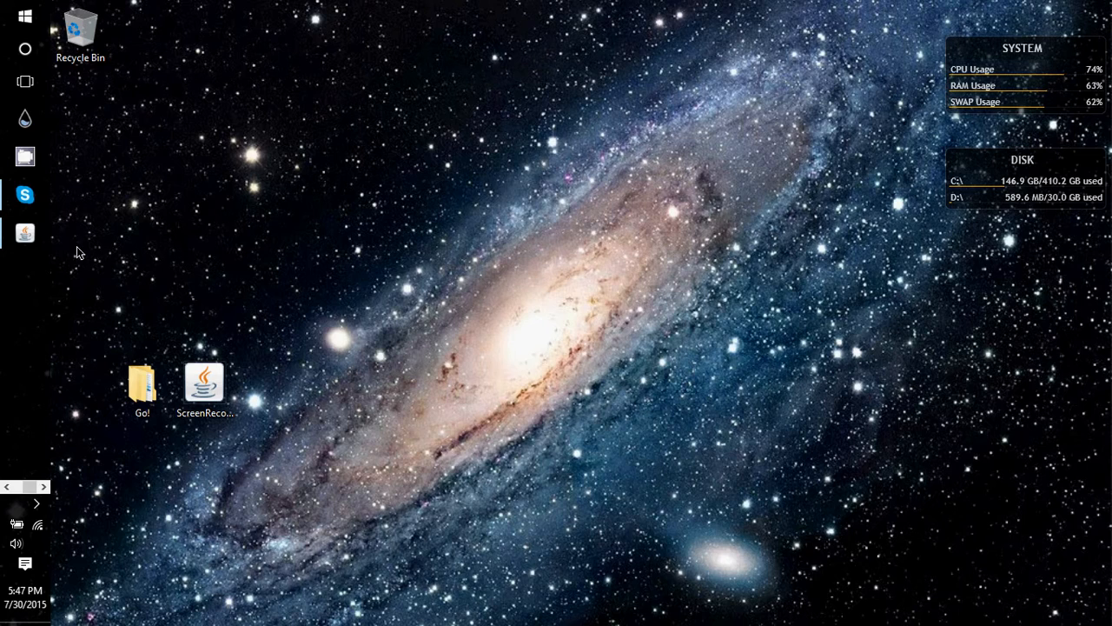